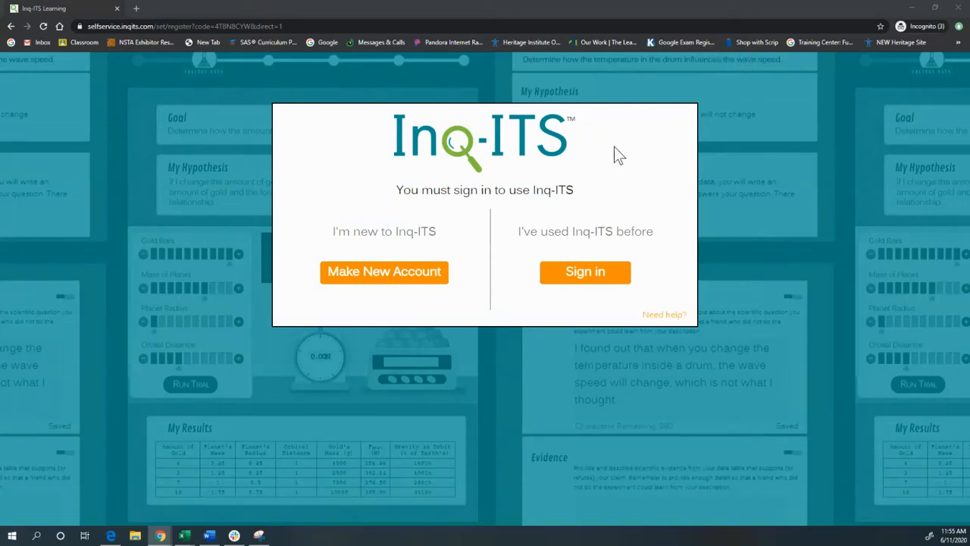
pyautogui.moveTo(291, 53)
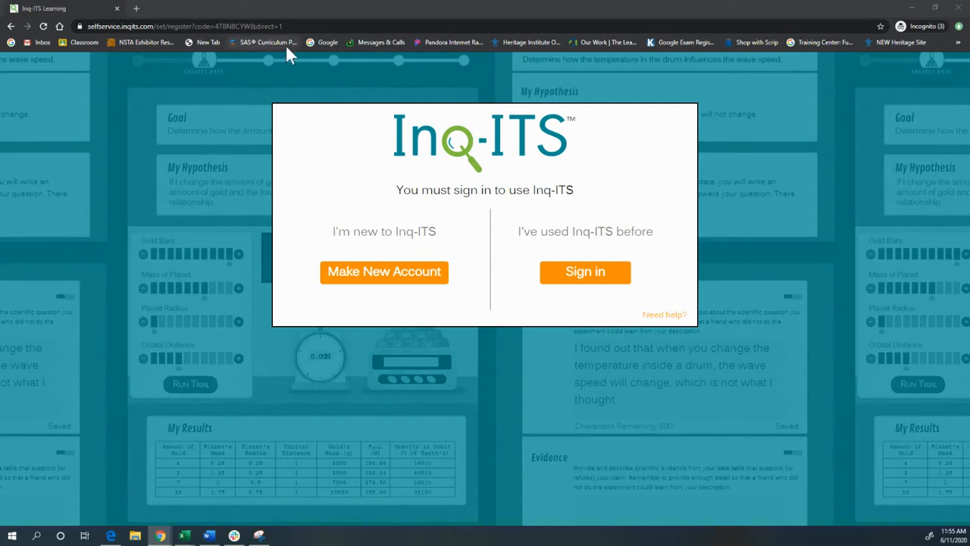
pyautogui.moveTo(200, 24)
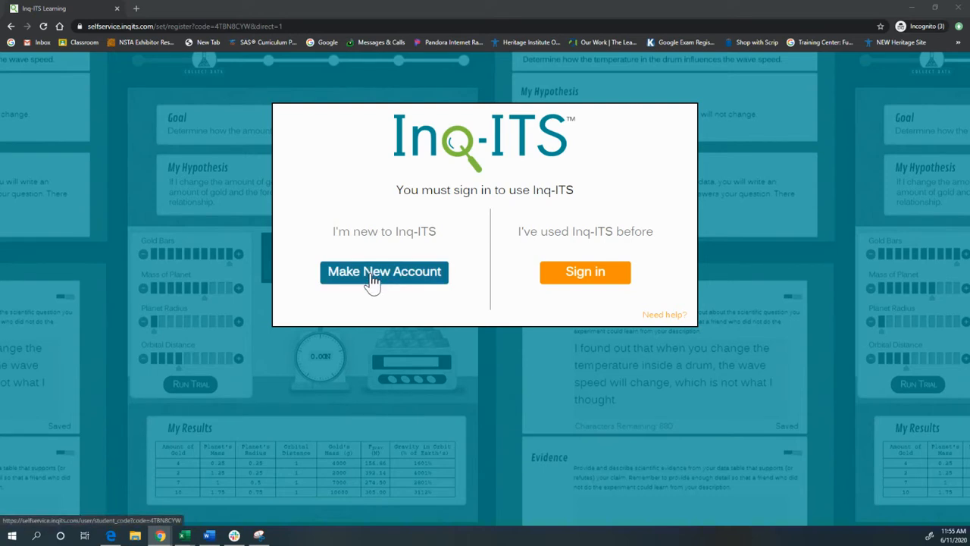
# - Choose Make New Account on the sign-in prompt
pyautogui.click(385, 272)
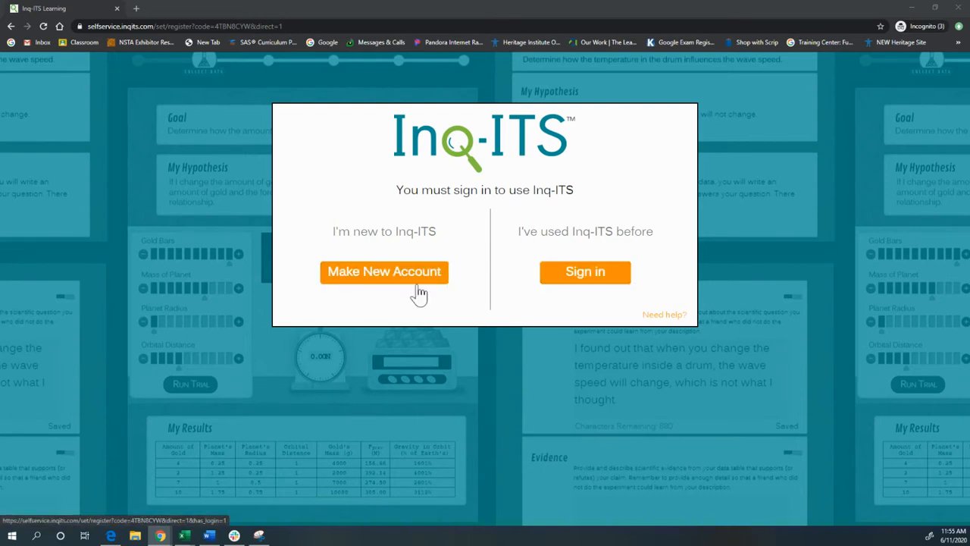
pyautogui.click(385, 271)
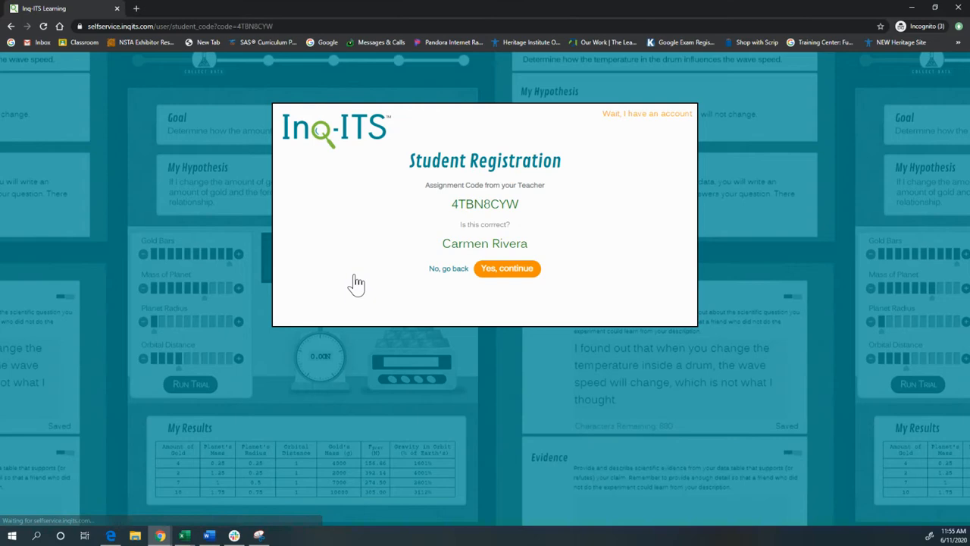
pyautogui.click(507, 268)
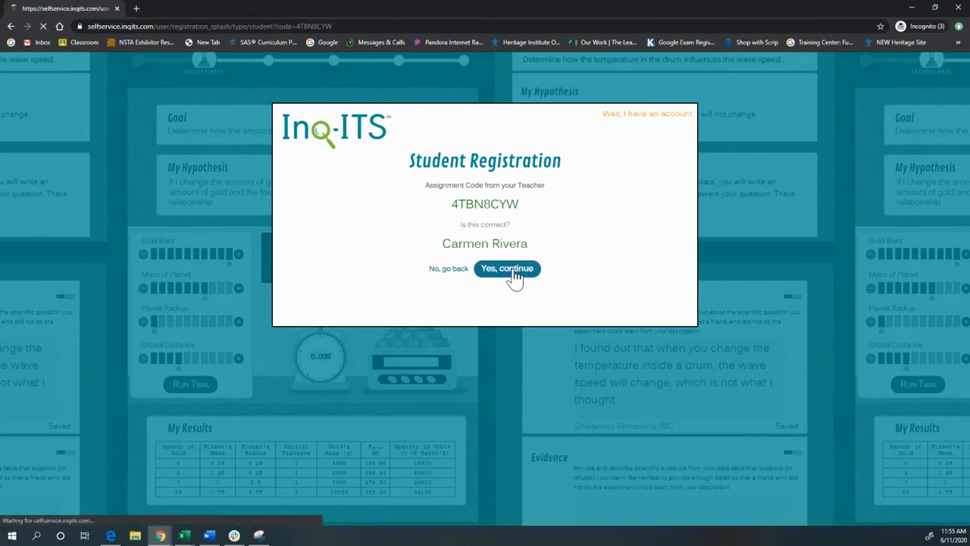
pyautogui.click(506, 268)
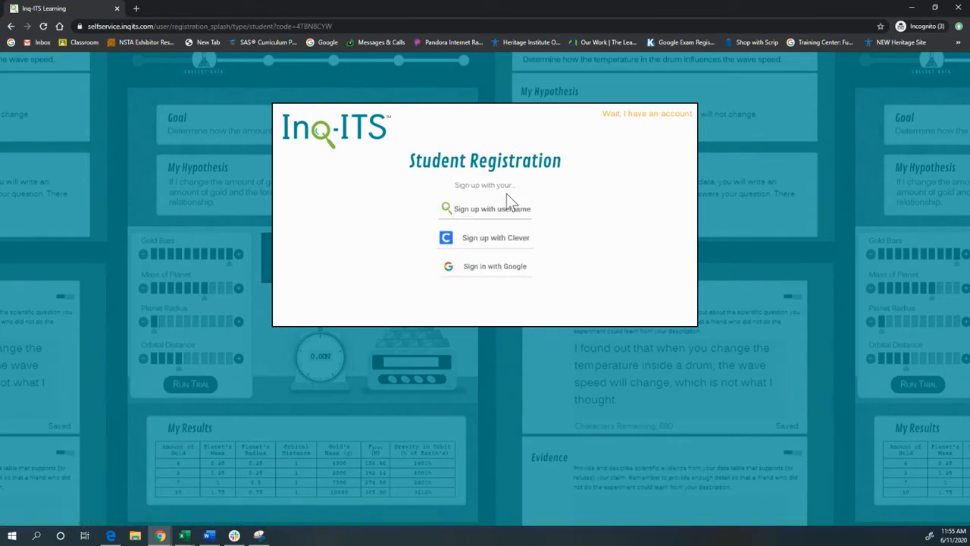
pyautogui.moveTo(496, 237)
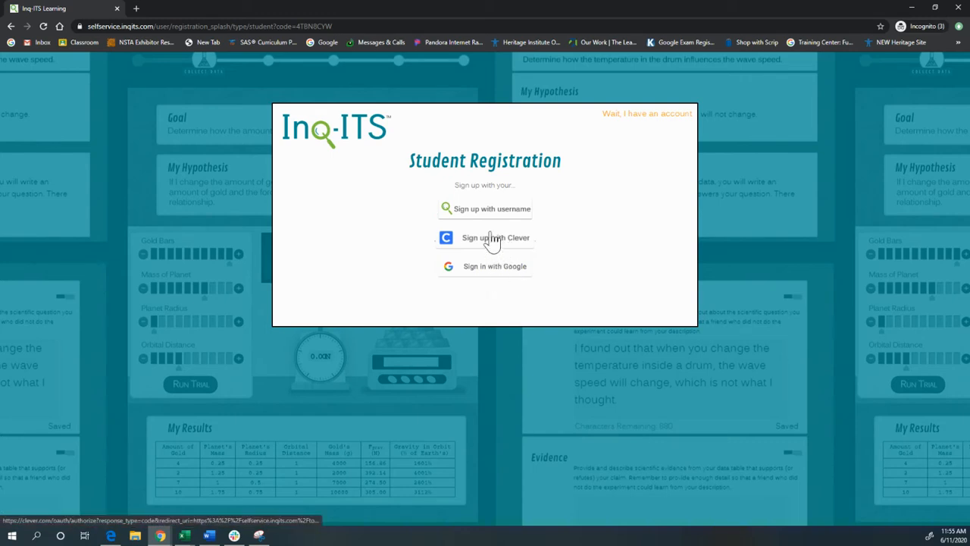
pyautogui.moveTo(462, 243)
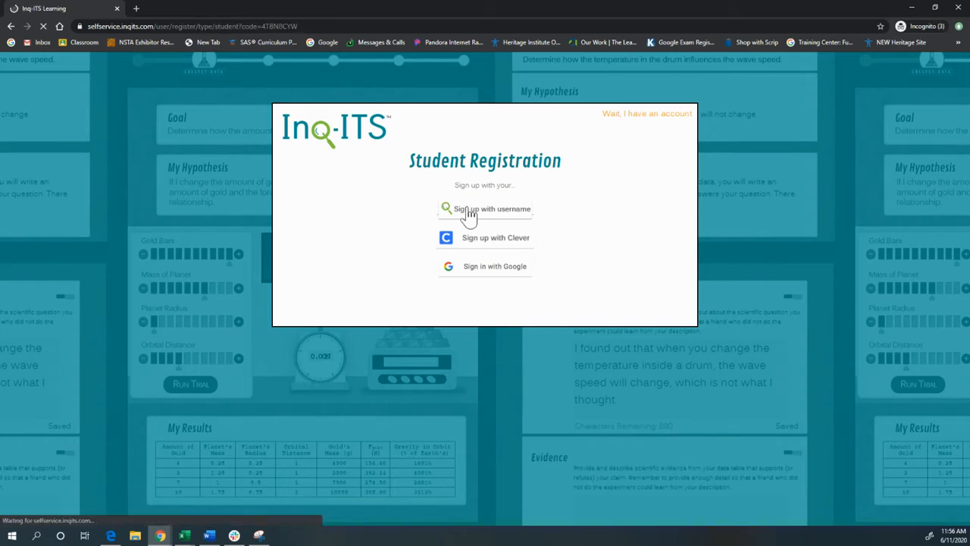
# - Sign up with a username, entering the student's first name and last name starting 'Mar'
pyautogui.click(485, 209)
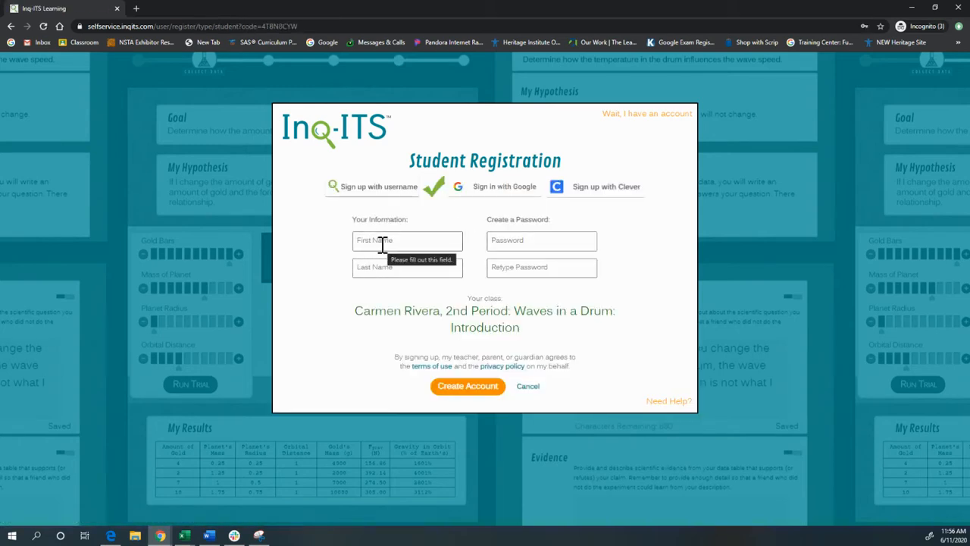
pyautogui.moveTo(358, 246)
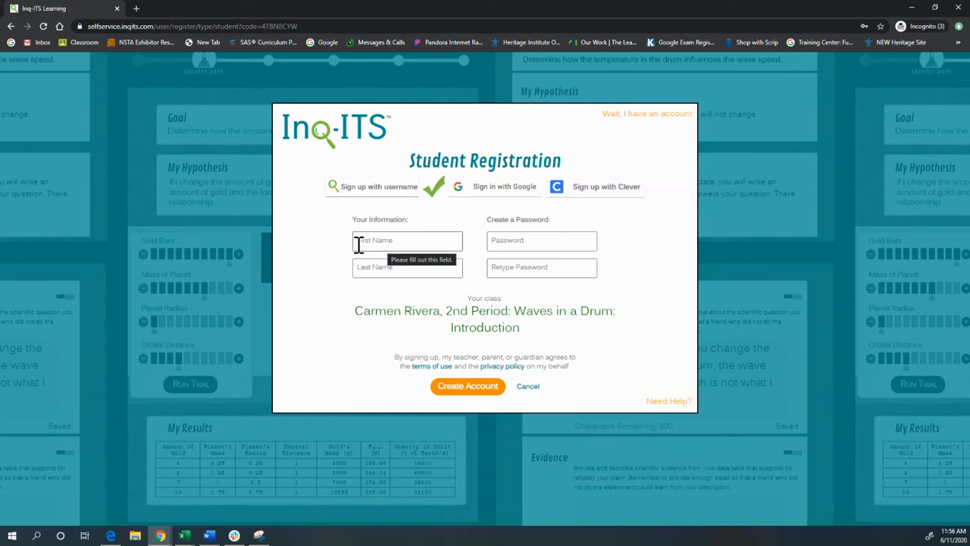
pyautogui.click(406, 239)
pyautogui.write('rodrigo')
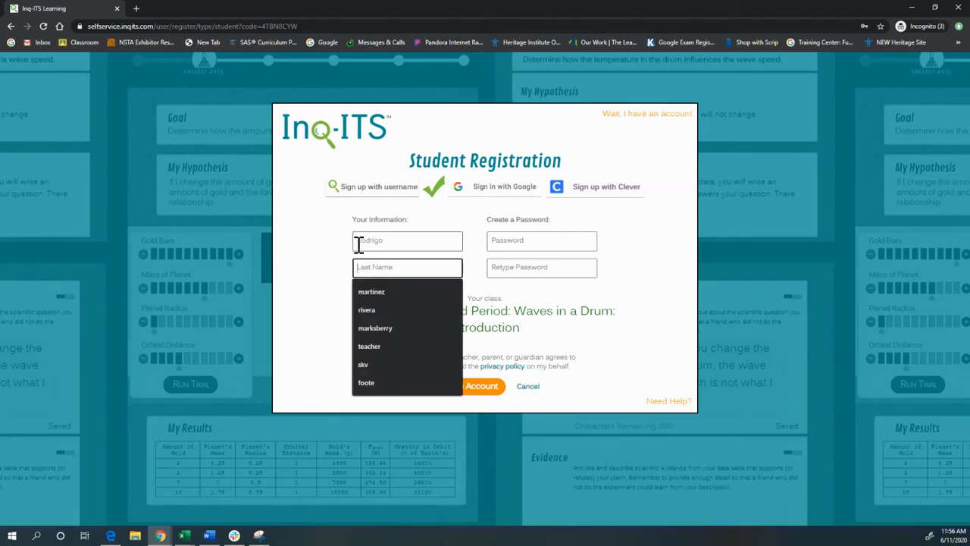
pyautogui.write('Martinez')
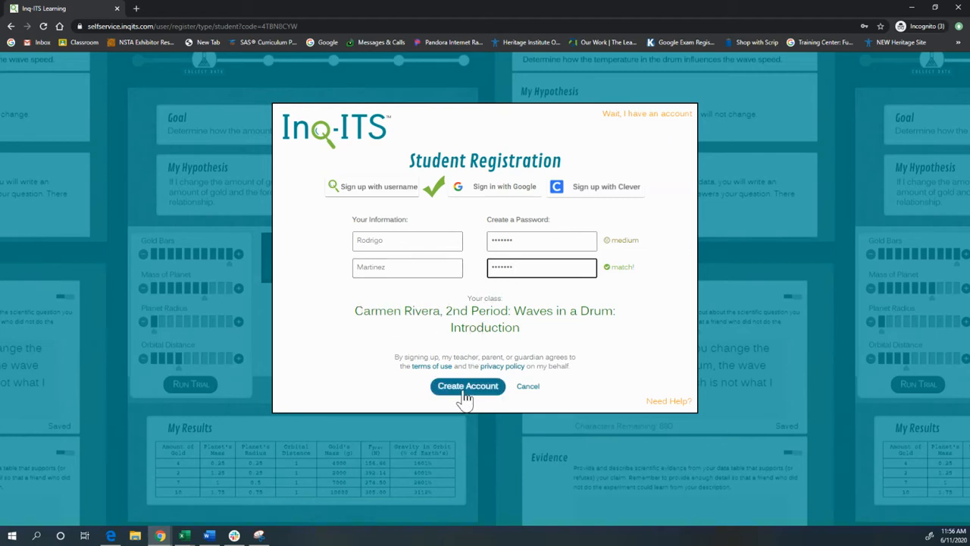
pyautogui.click(467, 387)
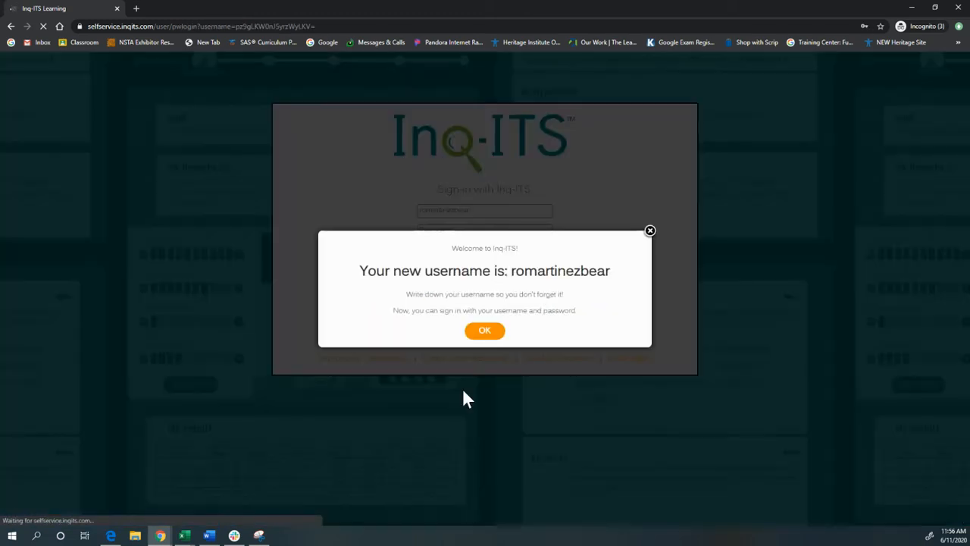
pyautogui.moveTo(515, 273)
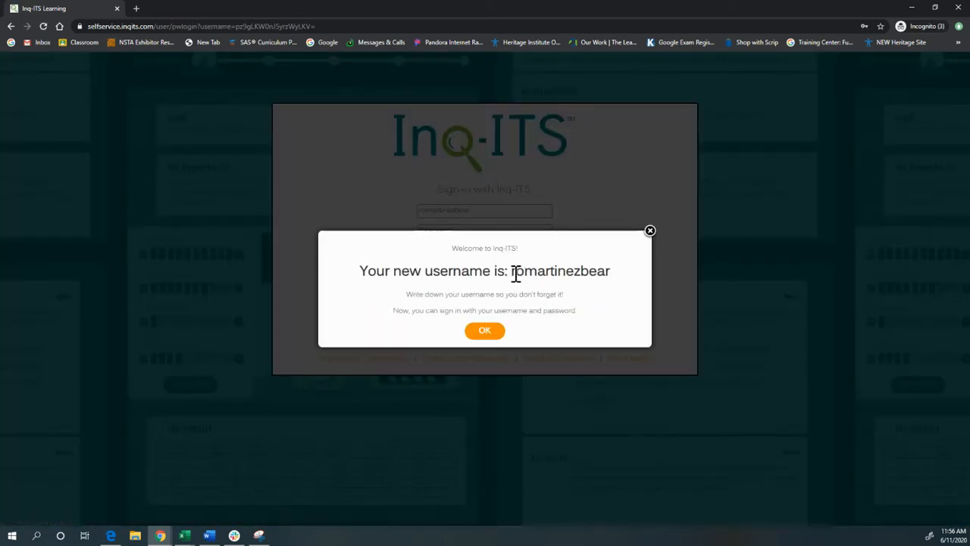
pyautogui.doubleClick(559, 270)
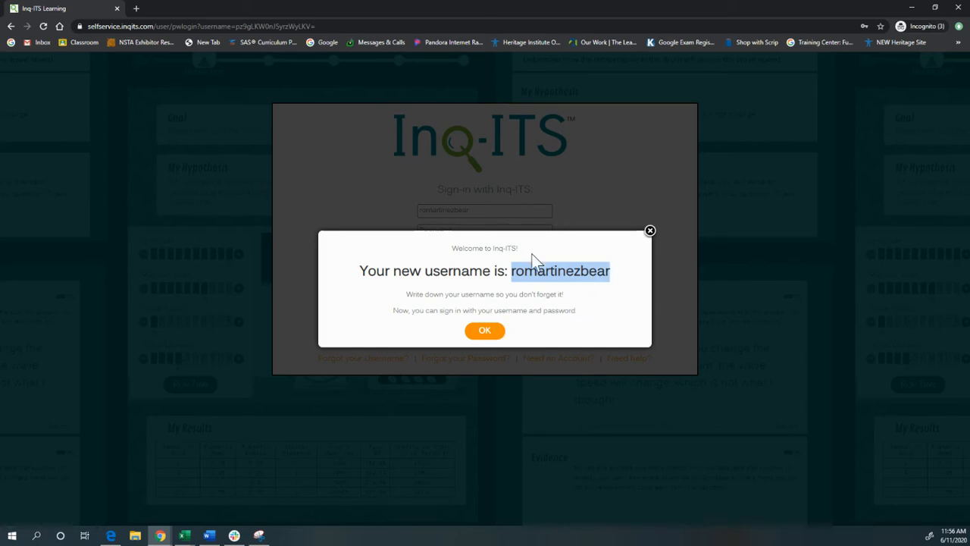
pyautogui.moveTo(558, 281)
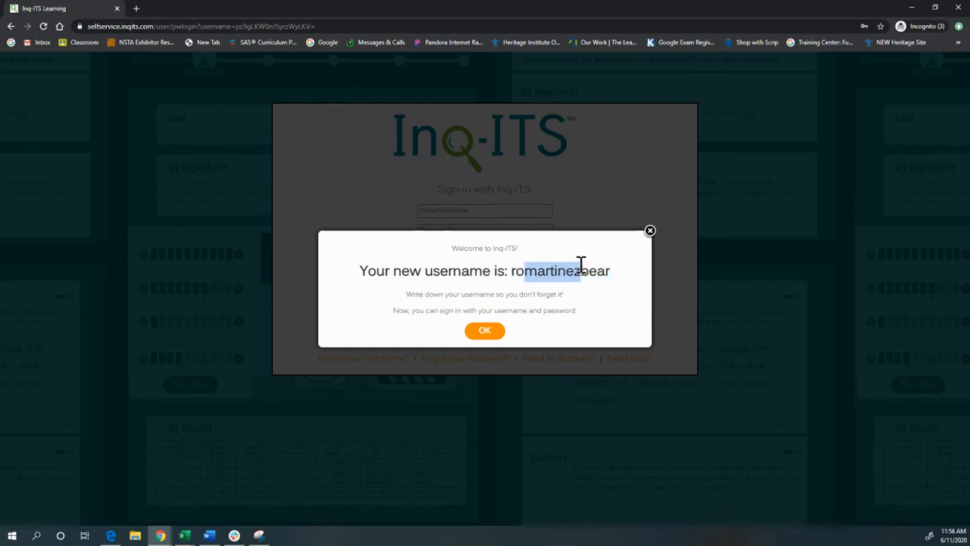
pyautogui.moveTo(620, 279)
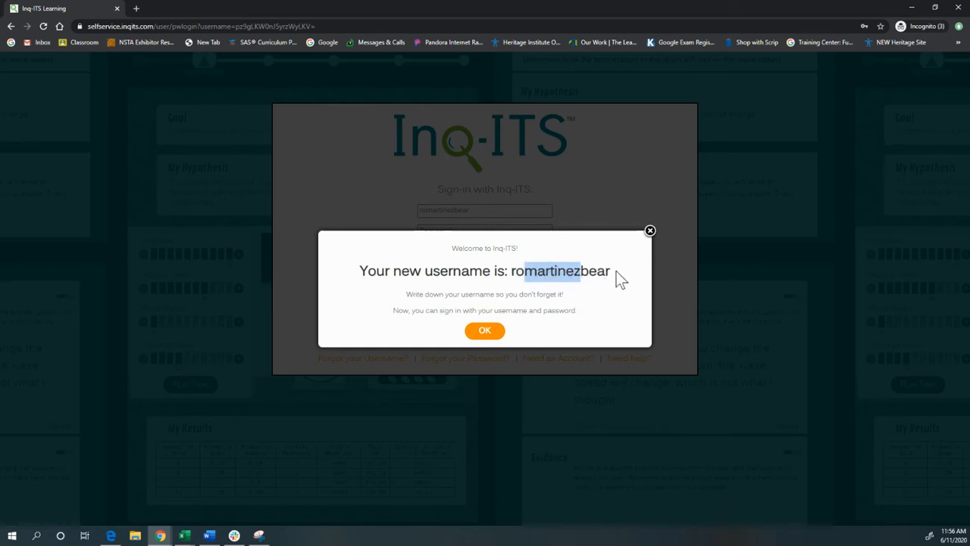
pyautogui.moveTo(555, 301)
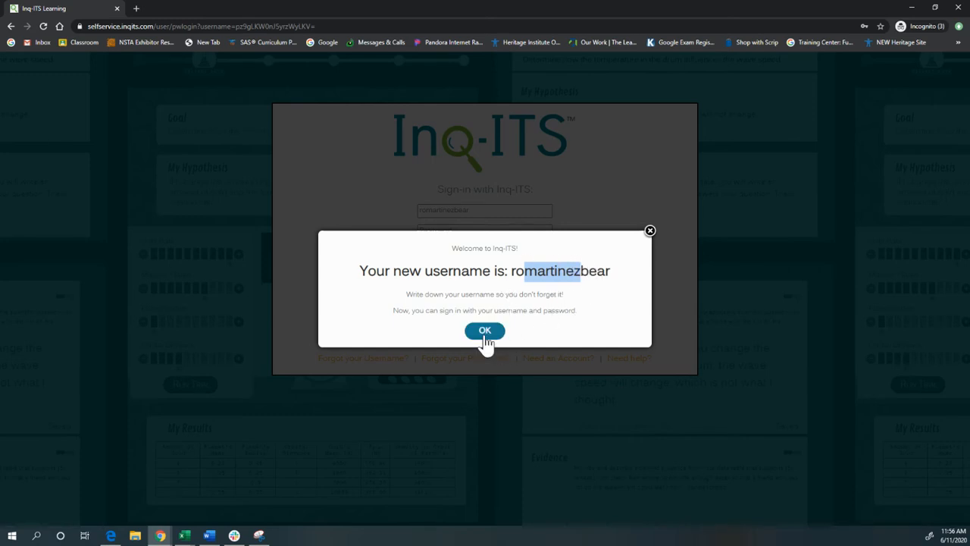
pyautogui.click(485, 330)
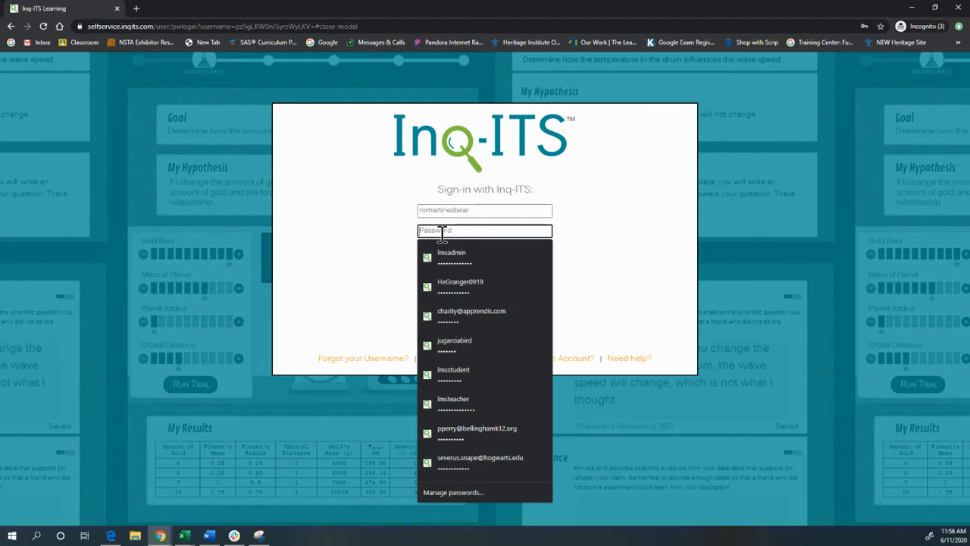
# - Sign in with the new username and start Activity 1 of 4 of Waves in a Drum
pyautogui.click(452, 257)
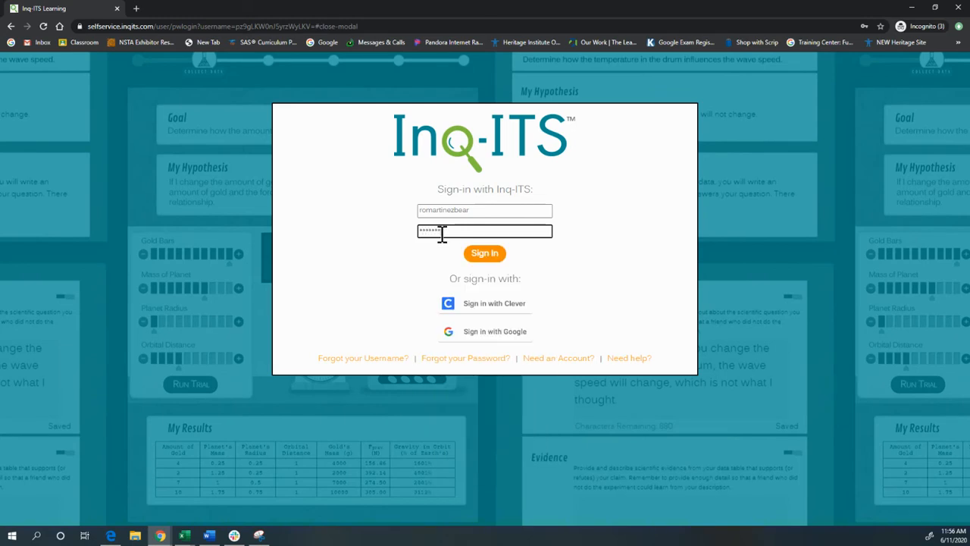
pyautogui.click(485, 254)
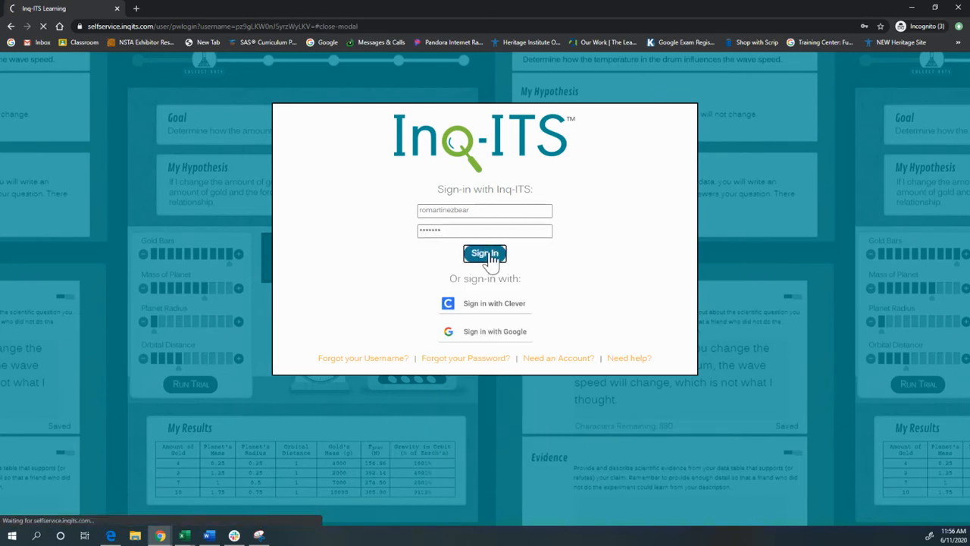
pyautogui.click(485, 252)
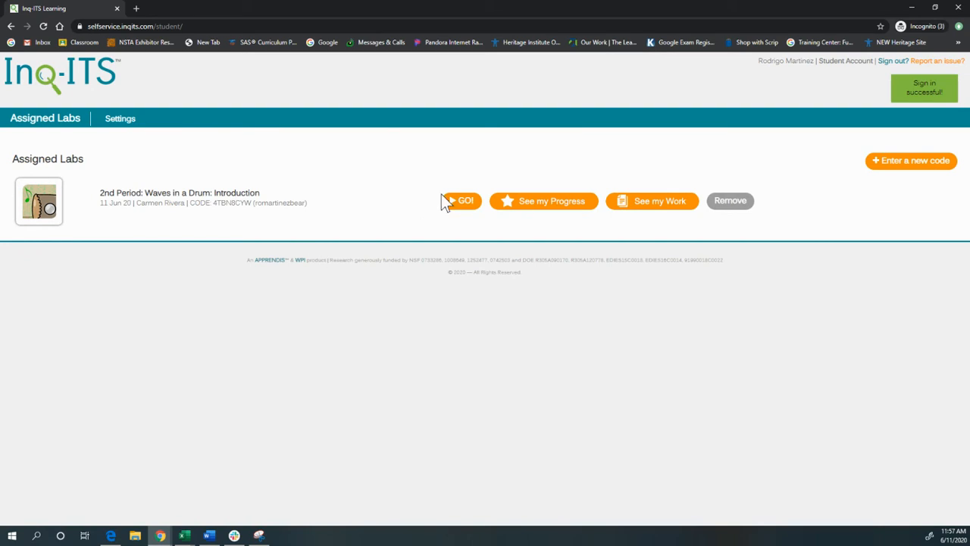
pyautogui.click(461, 200)
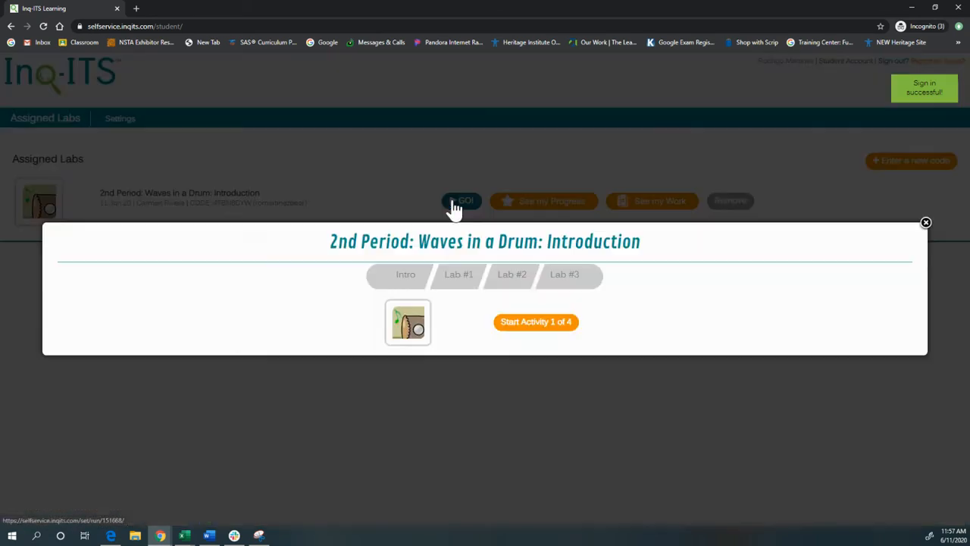
pyautogui.click(537, 322)
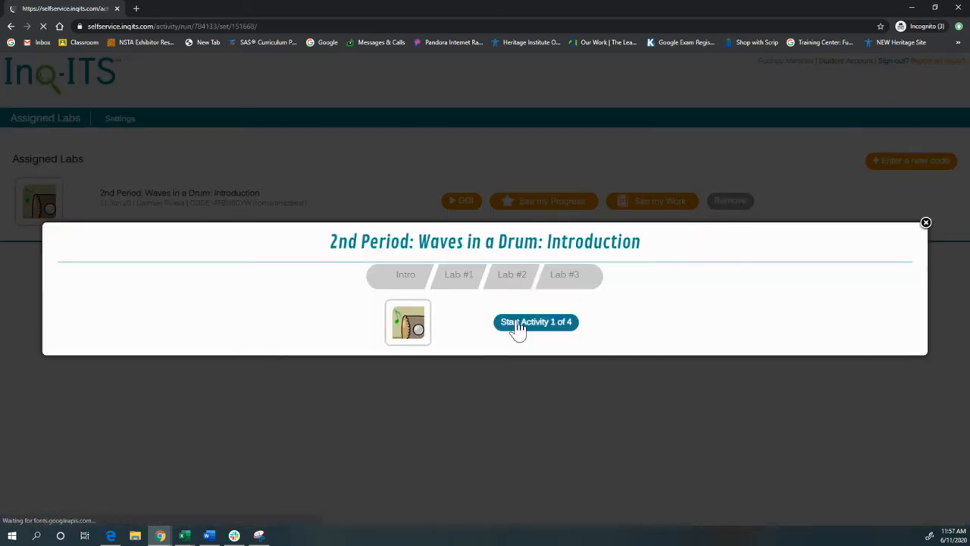
pyautogui.click(535, 322)
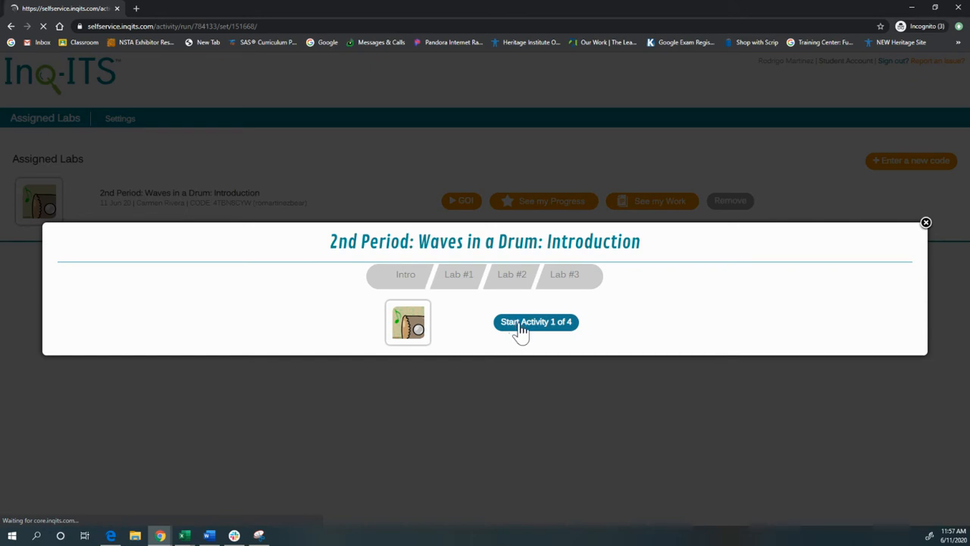
# - Mark the introduction directions as read, submit them, and start Activity 2 of 4
pyautogui.click(536, 322)
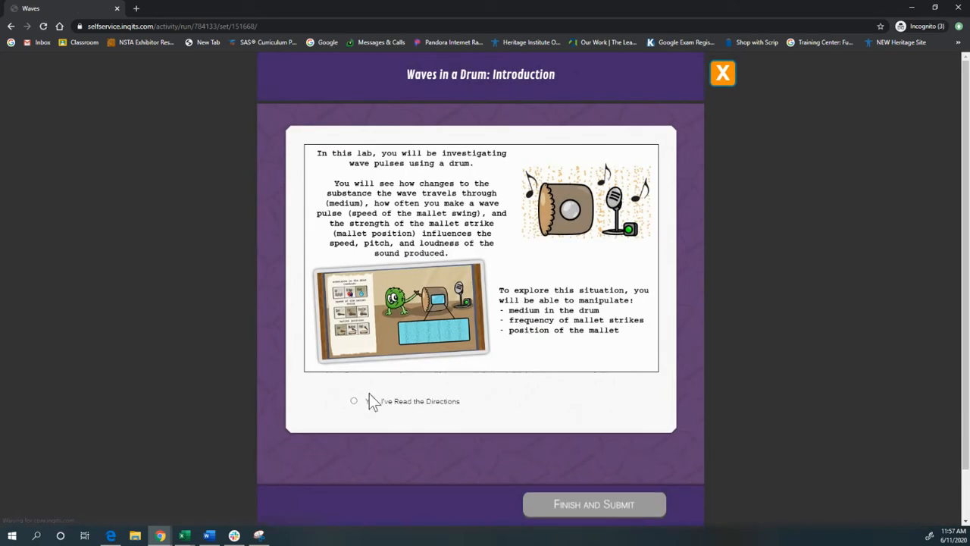
pyautogui.click(353, 400)
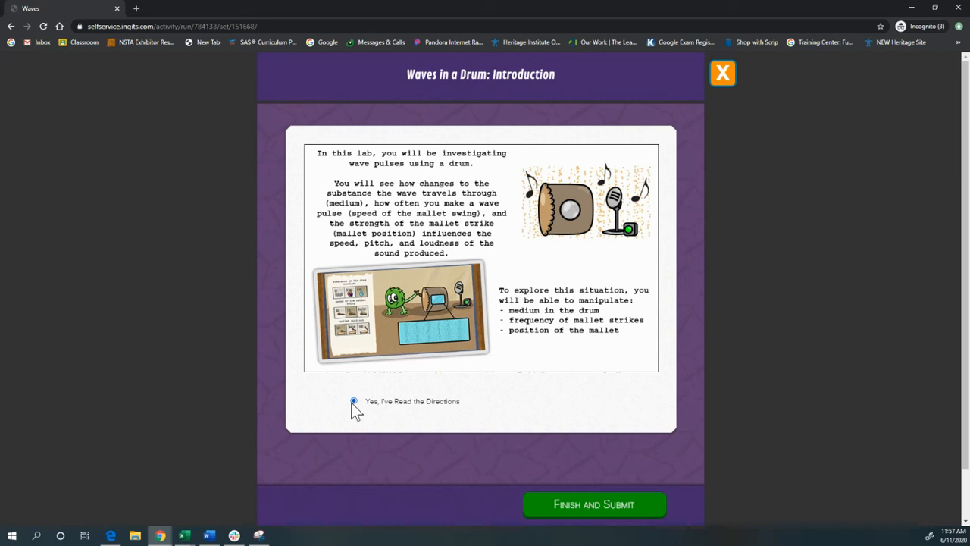
pyautogui.click(594, 503)
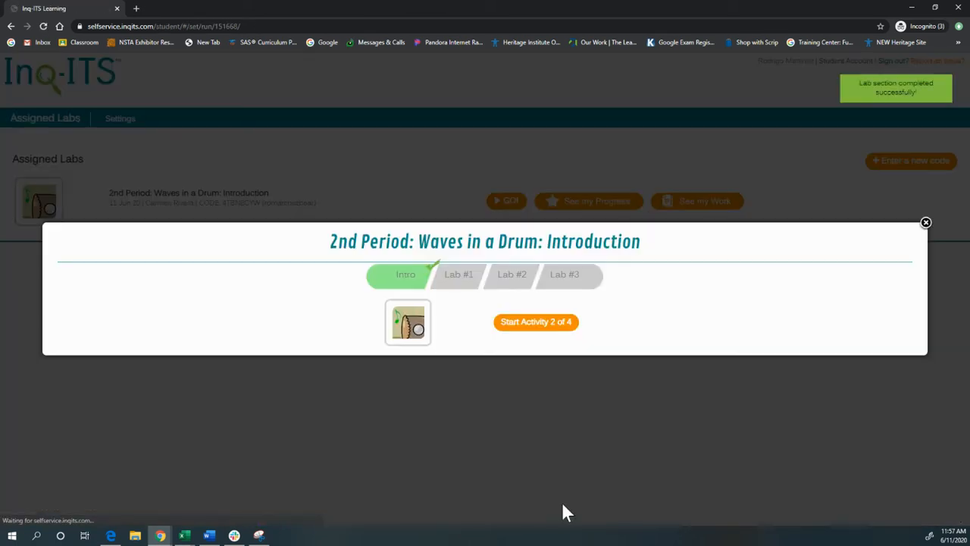
pyautogui.click(536, 322)
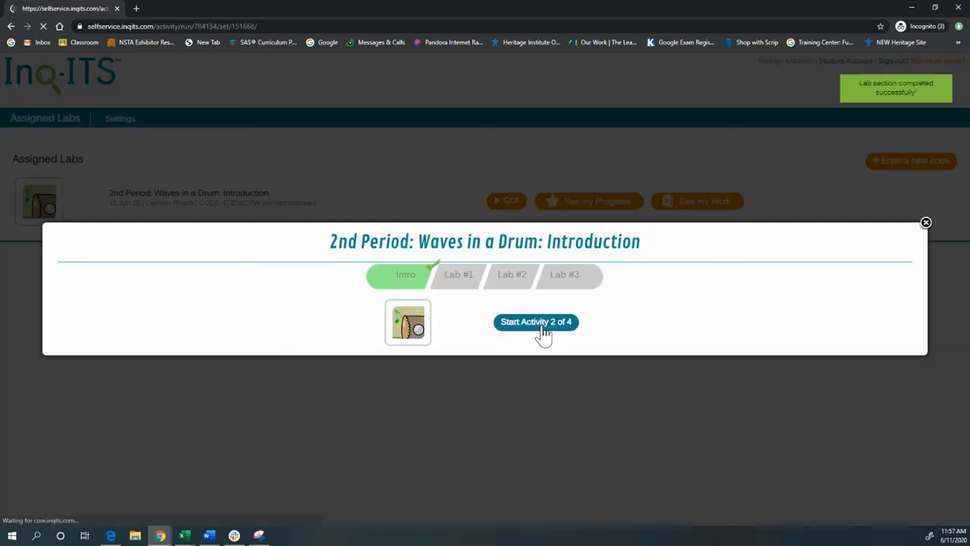
pyautogui.click(536, 321)
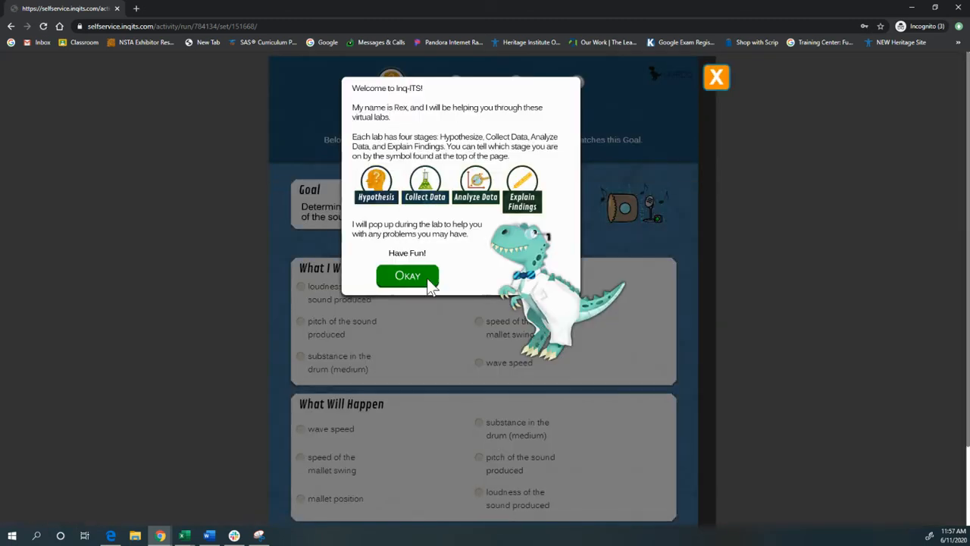
# - Hypothesize that changing mallet position changes loudness of the sound produced, and confirm testing it
pyautogui.click(408, 276)
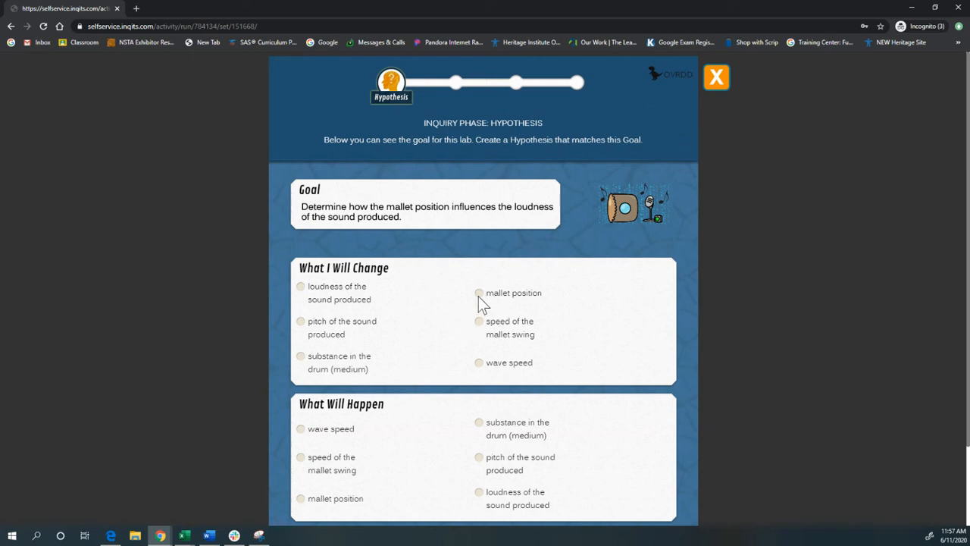
pyautogui.click(479, 293)
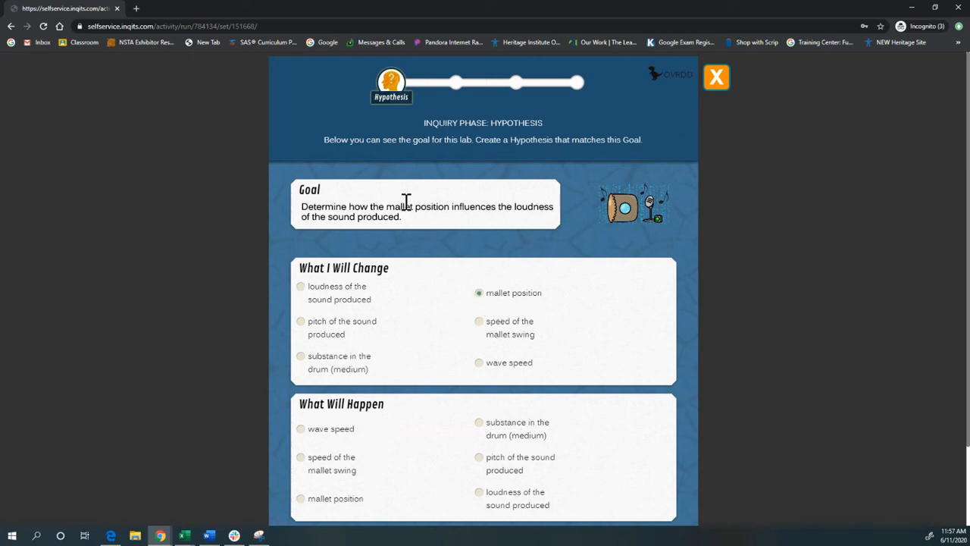
pyautogui.scroll(-3)
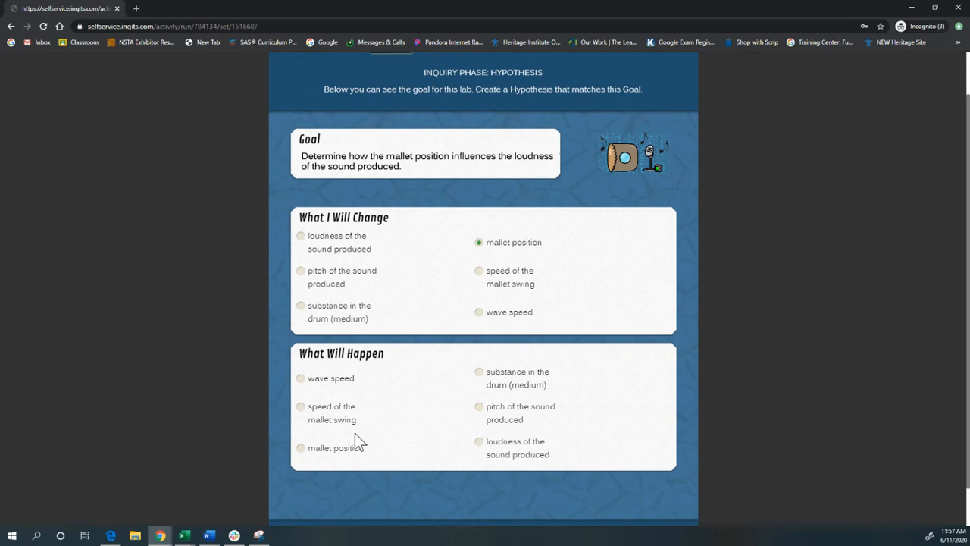
pyautogui.click(479, 441)
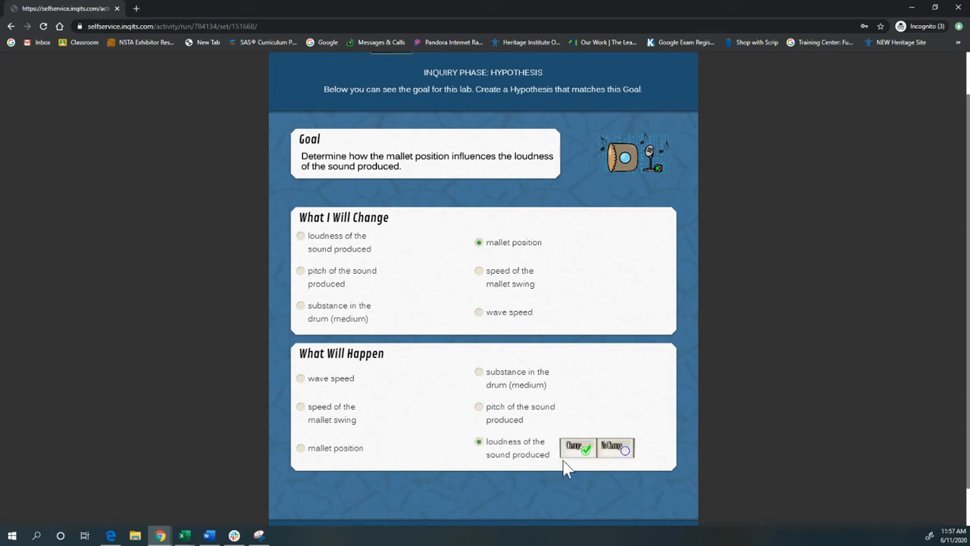
pyautogui.click(578, 446)
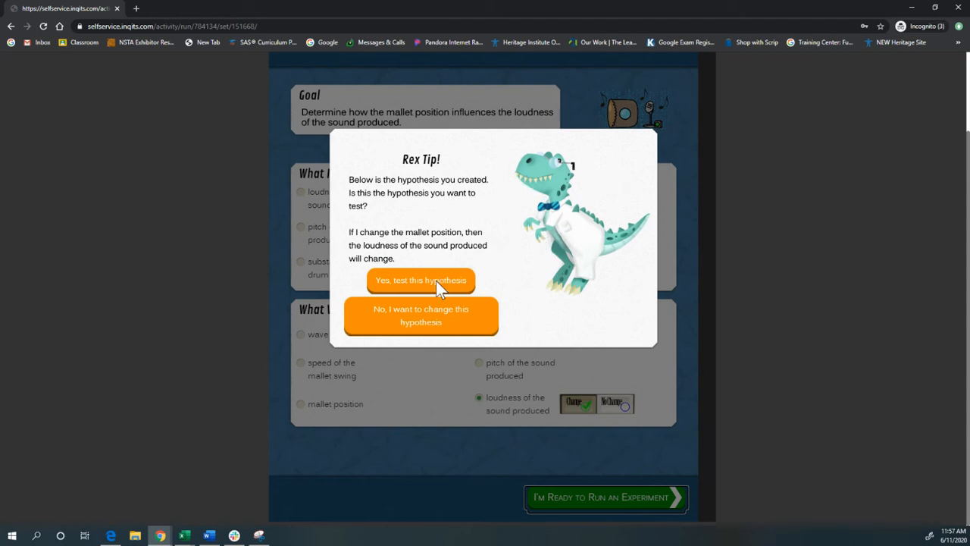
pyautogui.click(422, 279)
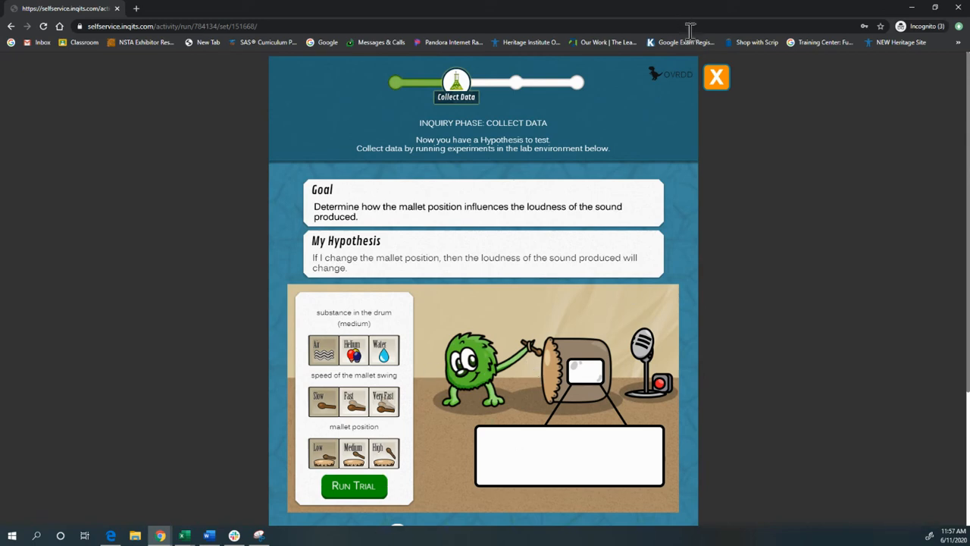
# - Exit the lab, view progress on Waves in a Drum, and open the full work report
pyautogui.click(716, 76)
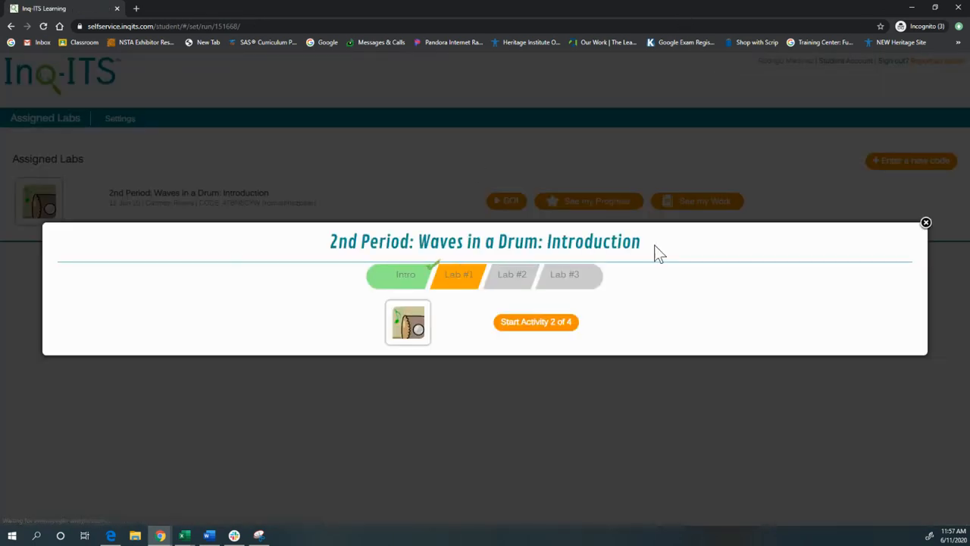
pyautogui.click(925, 222)
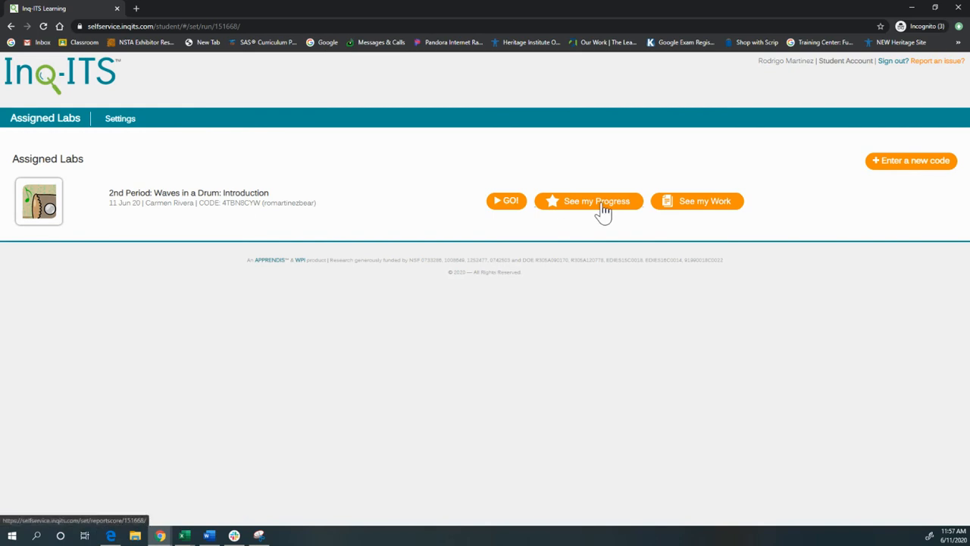
pyautogui.click(596, 200)
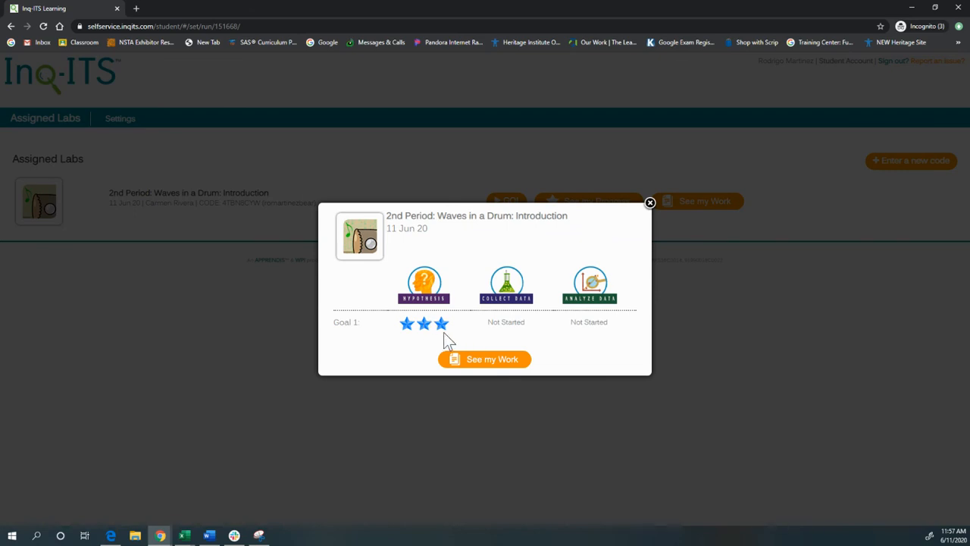
pyautogui.moveTo(424, 336)
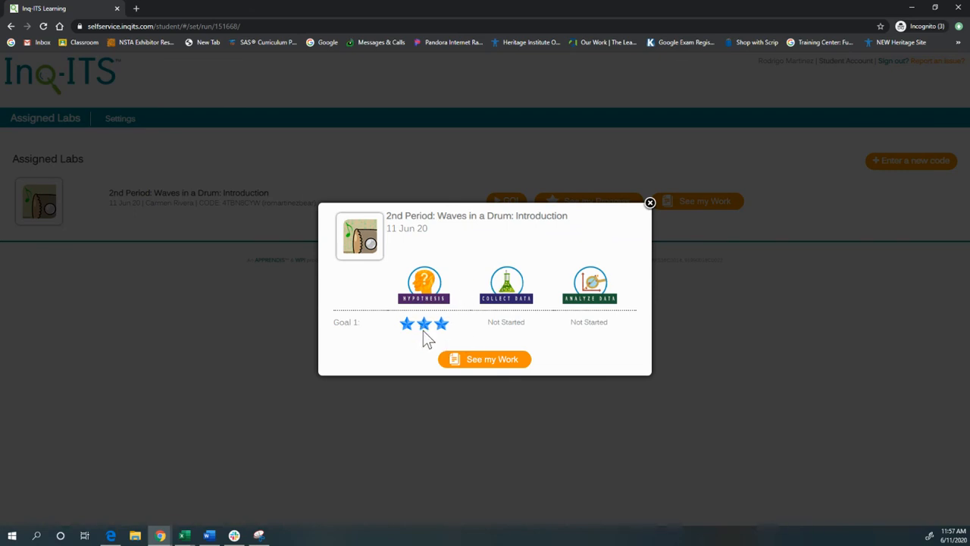
pyautogui.moveTo(531, 317)
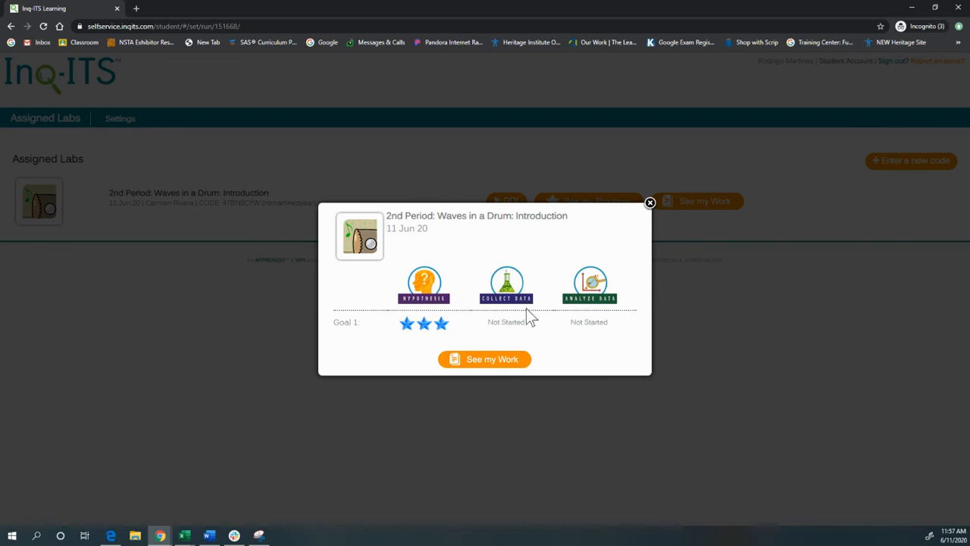
pyautogui.moveTo(637, 303)
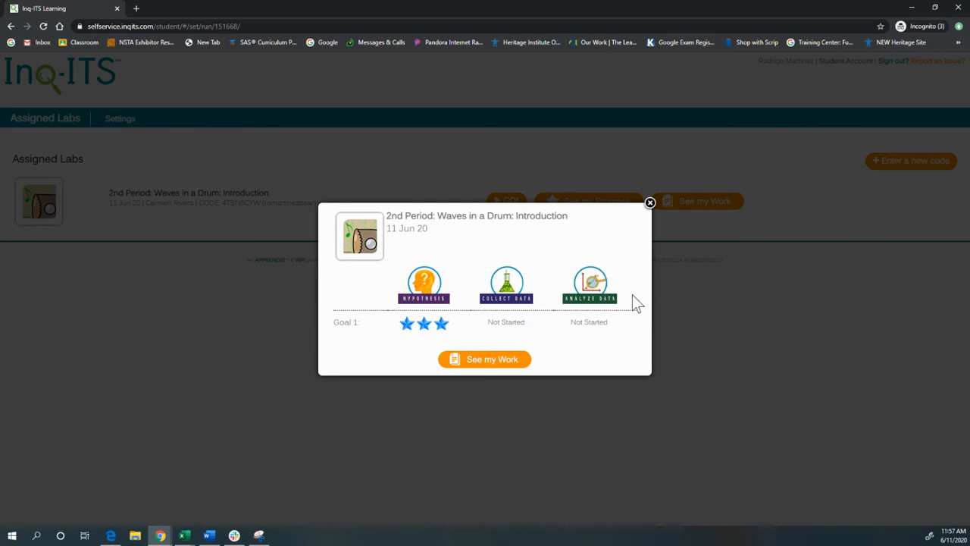
pyautogui.click(485, 358)
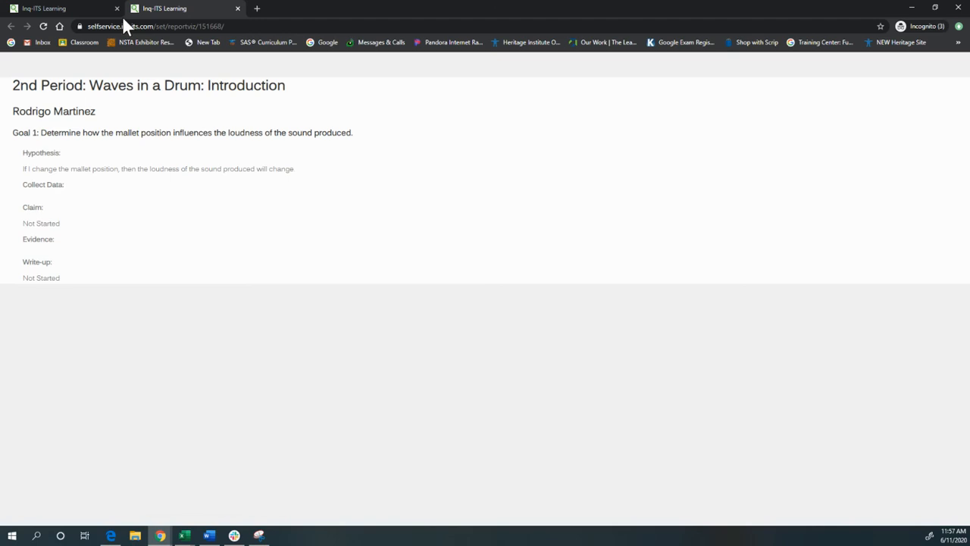
pyautogui.moveTo(238, 14)
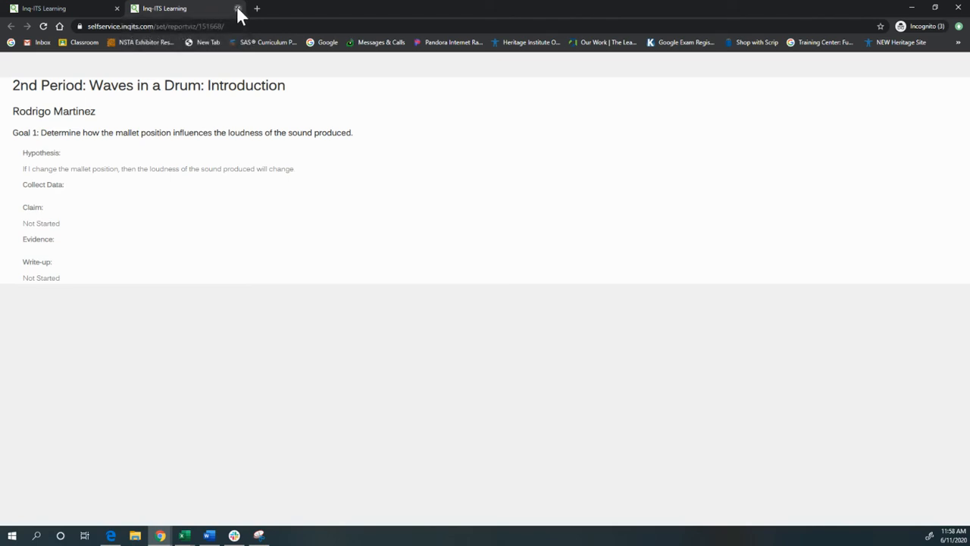
# - Close the work report tab, reopen the lab overview showing activity 2 of 4, and close it
pyautogui.click(238, 9)
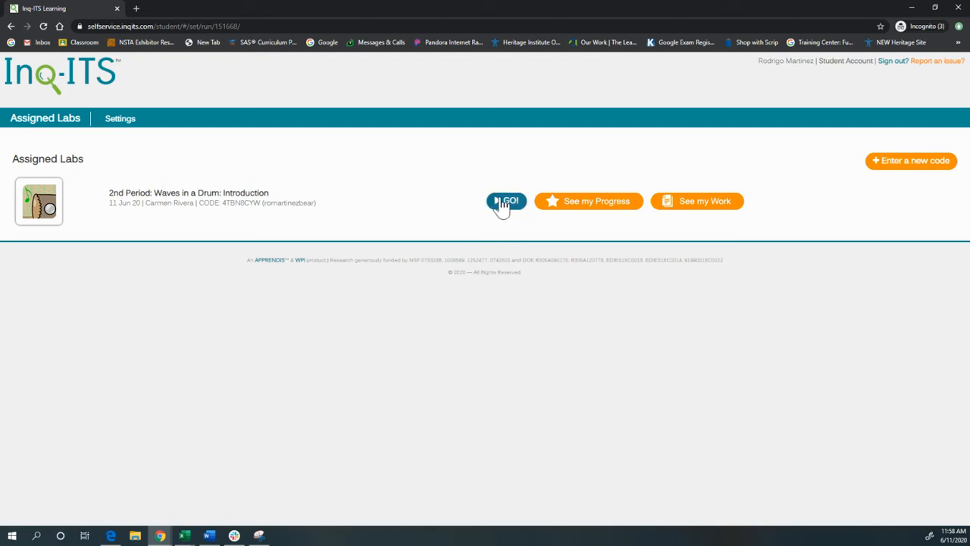
pyautogui.moveTo(910, 175)
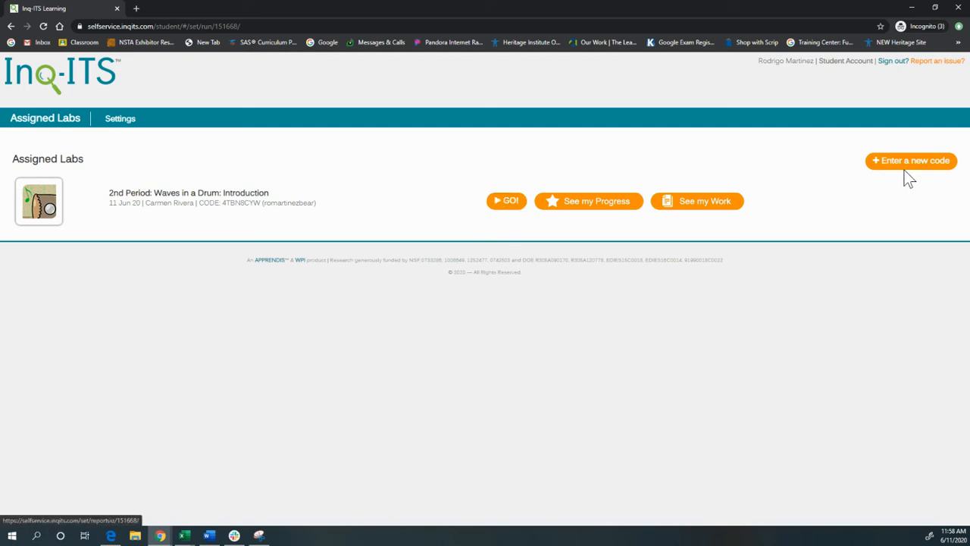
pyautogui.moveTo(576, 260)
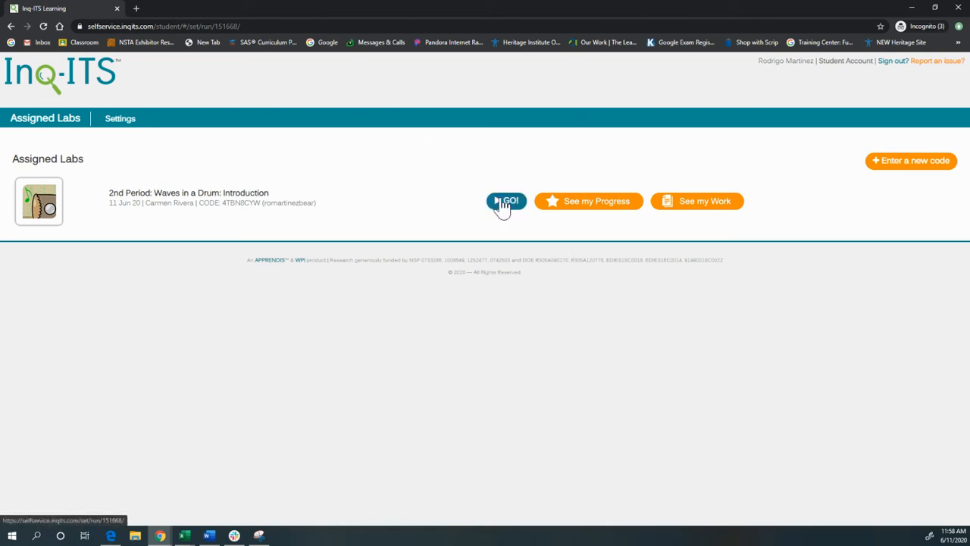
pyautogui.click(506, 201)
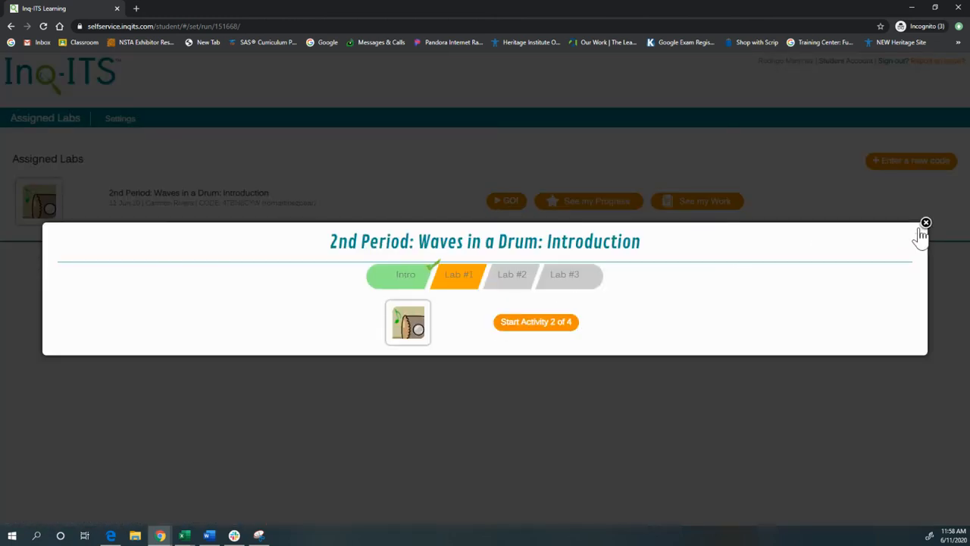
pyautogui.click(925, 223)
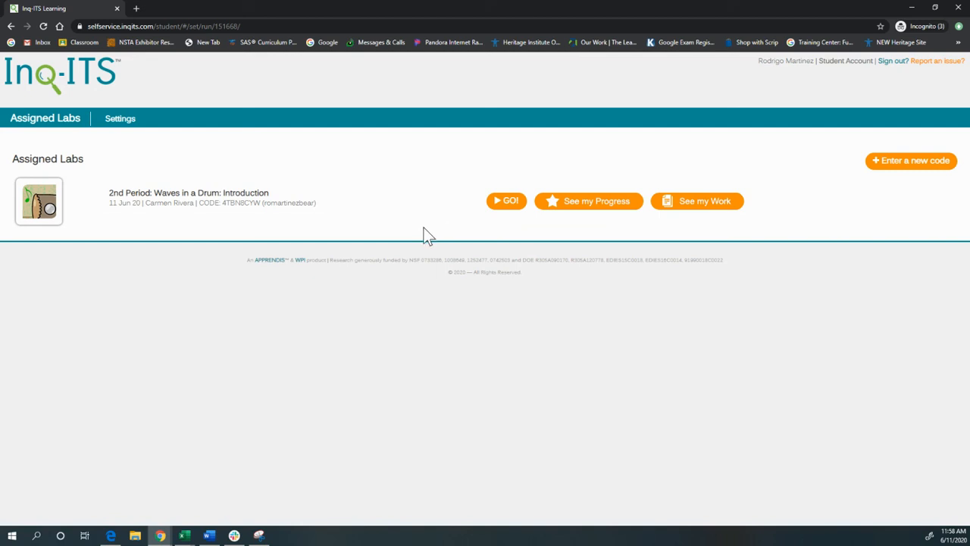
pyautogui.click(120, 118)
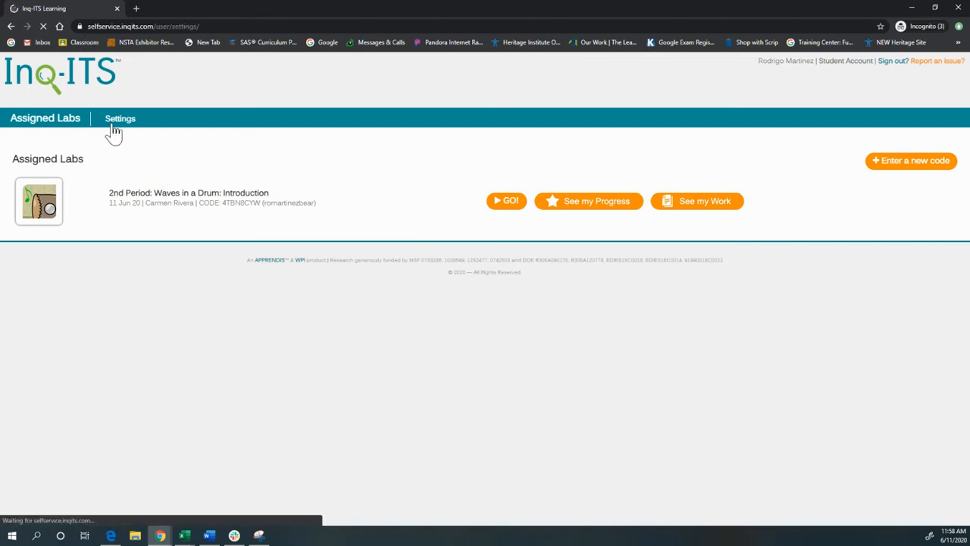
pyautogui.click(120, 119)
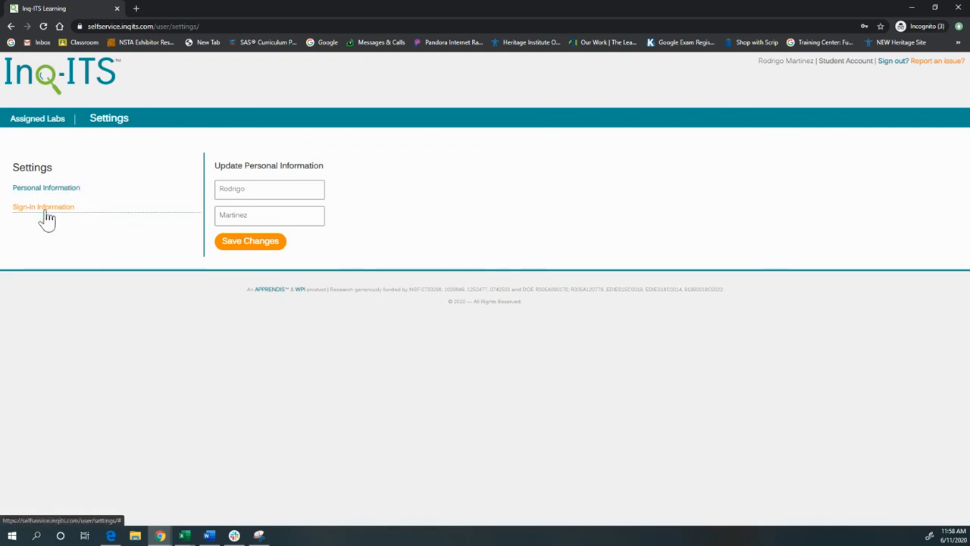
pyautogui.click(43, 206)
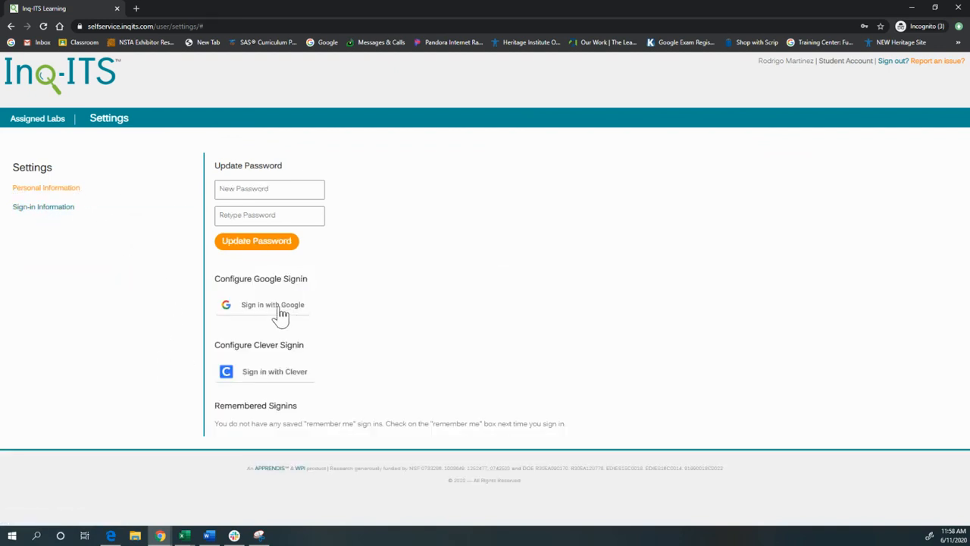
pyautogui.moveTo(275, 372)
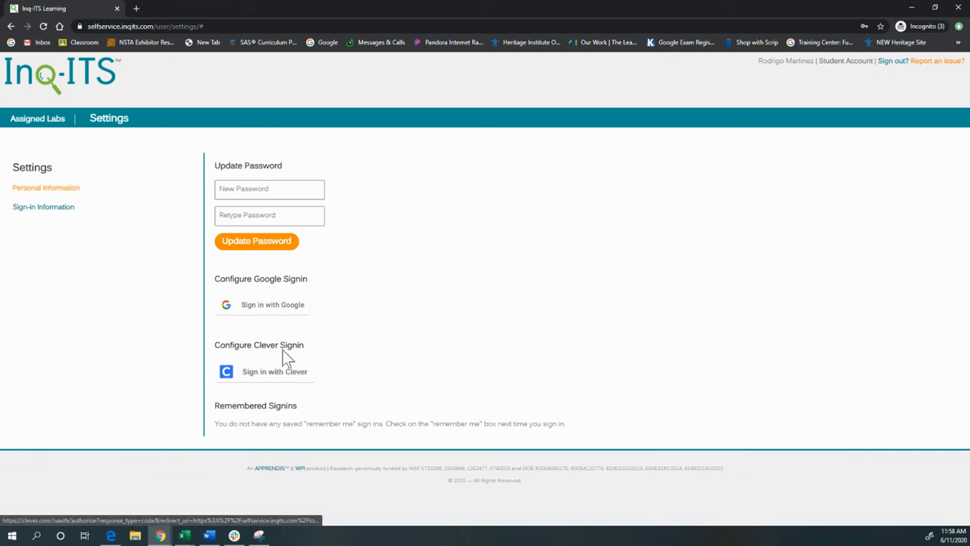
pyautogui.moveTo(61, 276)
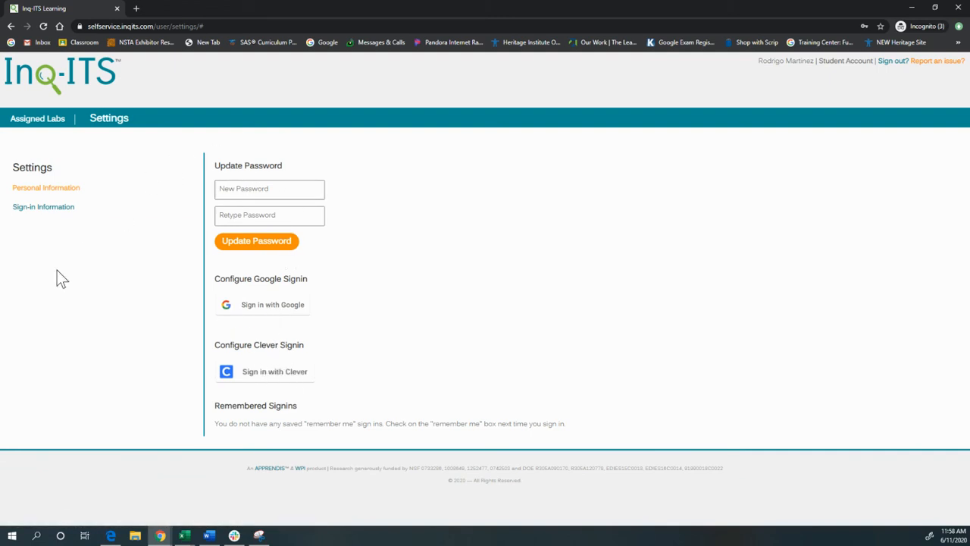
pyautogui.click(36, 118)
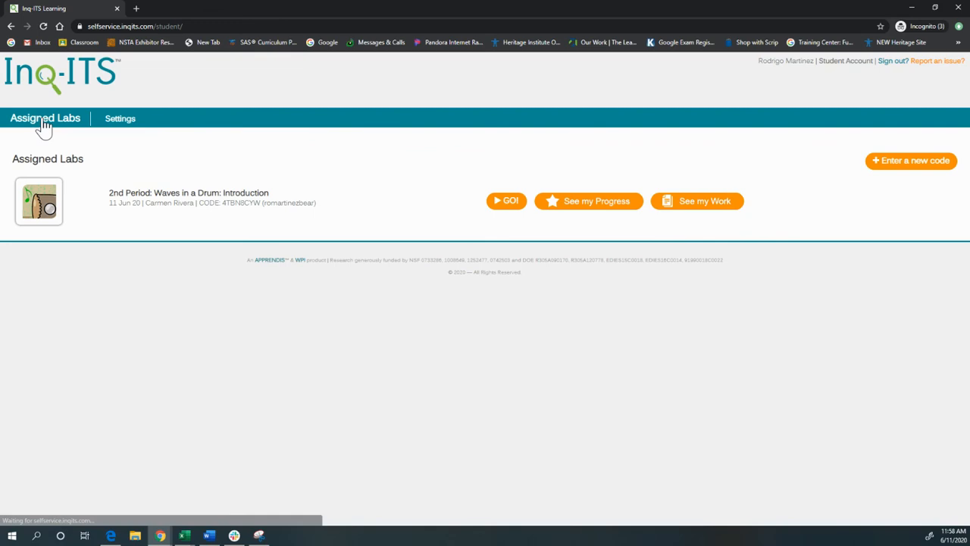